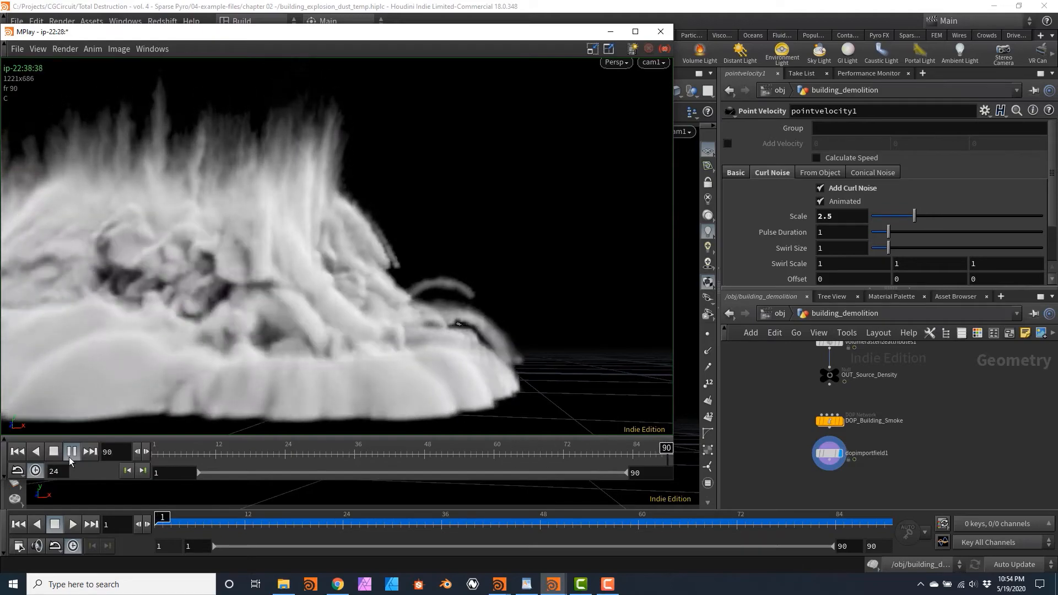
# - Load building_explosion_dust_end.hiplc and cook the Dust_Trails_Sim node to show the billowing dust puffs
pyautogui.click(54, 451)
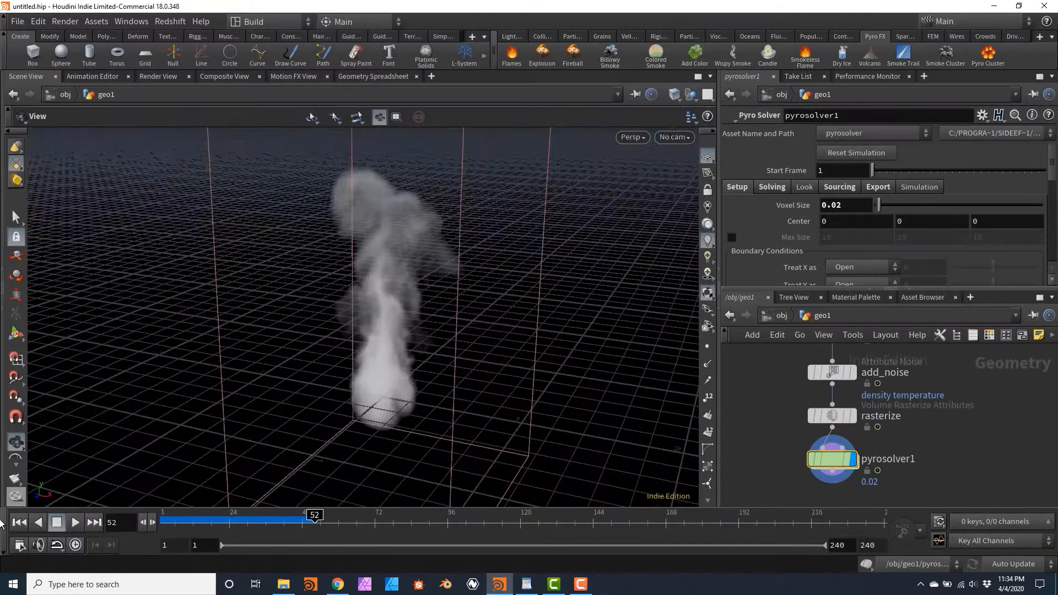
pyautogui.click(75, 522)
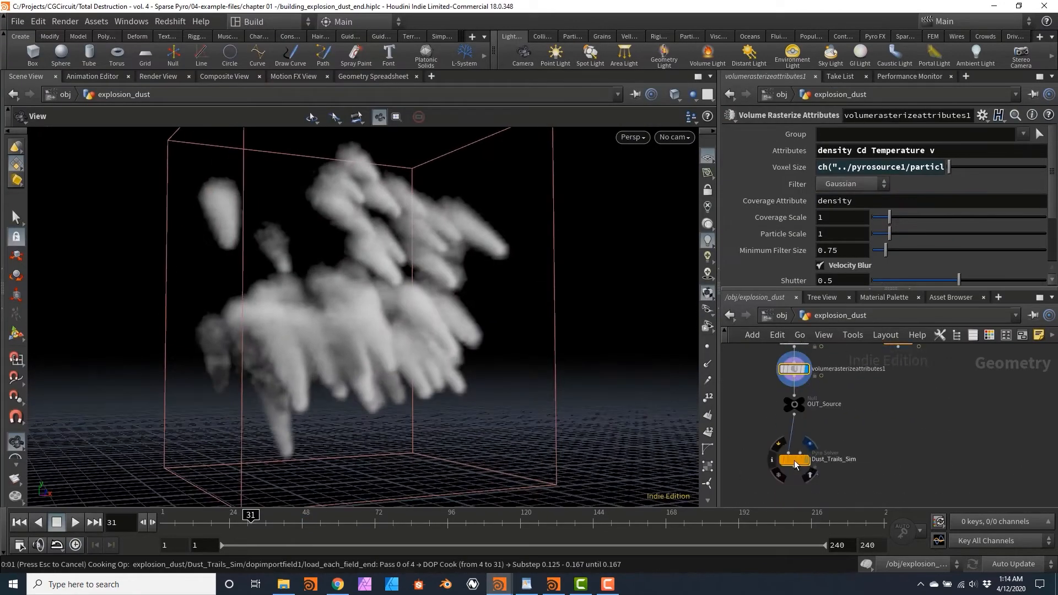
pyautogui.click(794, 459)
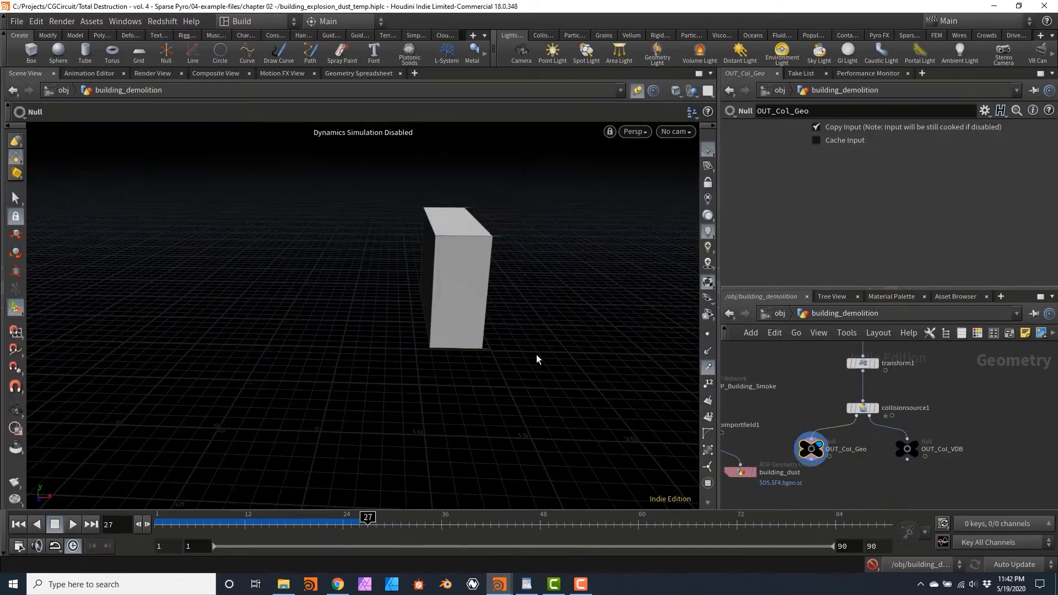
# - Load fire_simple_temp.hiplc with its fire, grid, utility geometry and camera objects
pyautogui.click(72, 524)
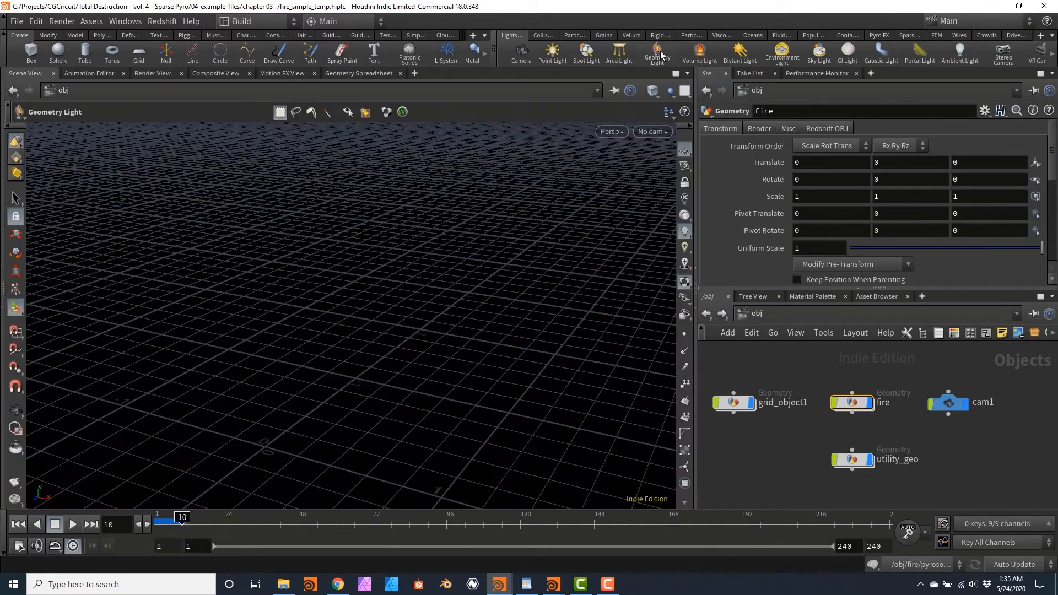
# - Add a Geometry Light targeting ../fire, load fire_simple_start and show collisionsource1's cylinder and beam
pyautogui.click(639, 53)
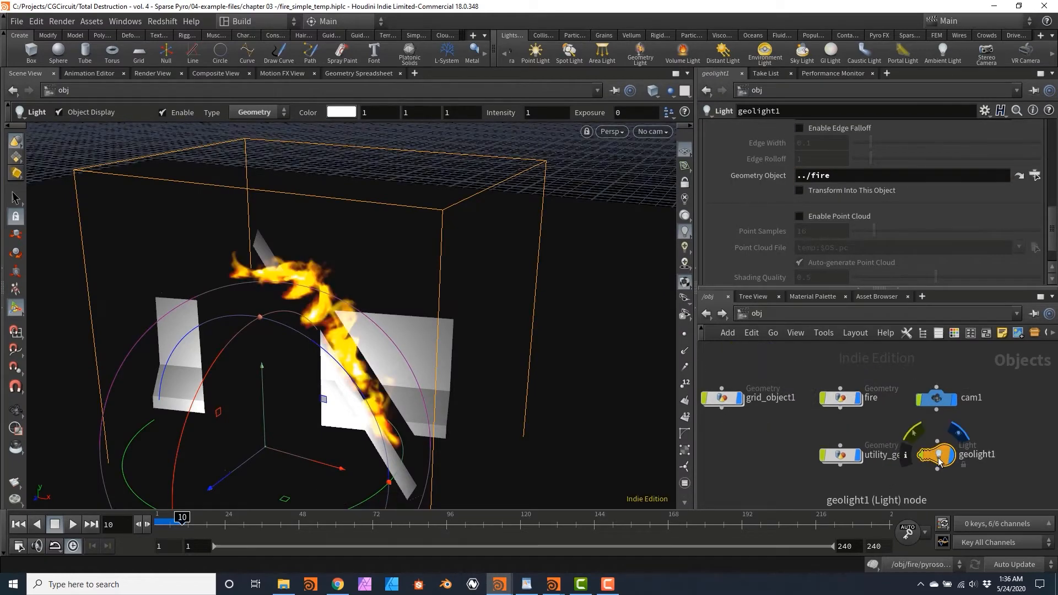
pyautogui.click(152, 73)
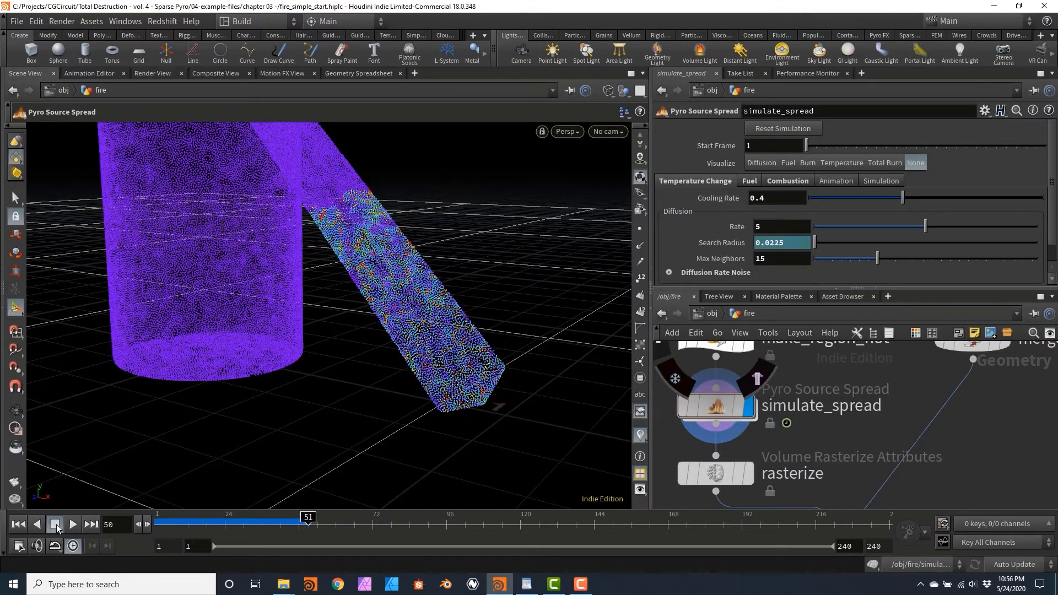
pyautogui.click(799, 406)
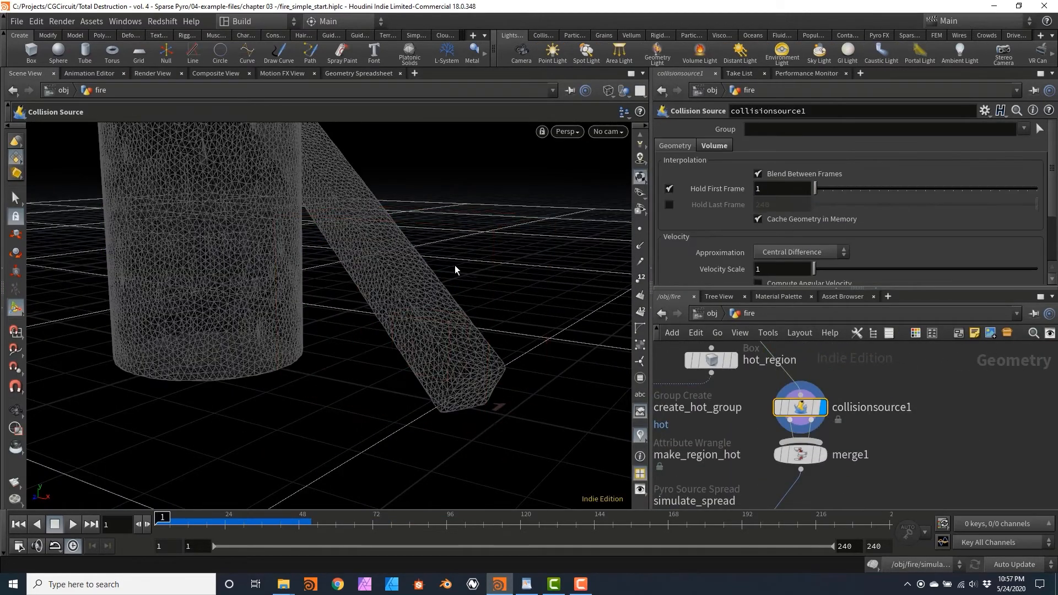